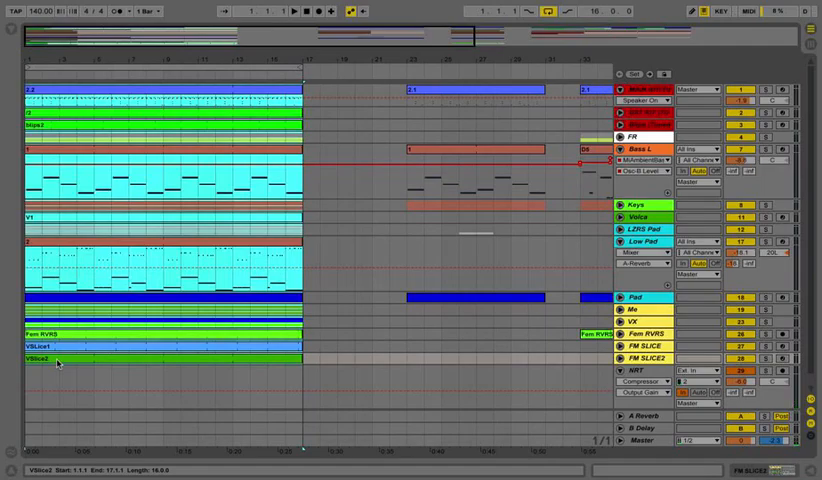
mouse_move(16, 246)
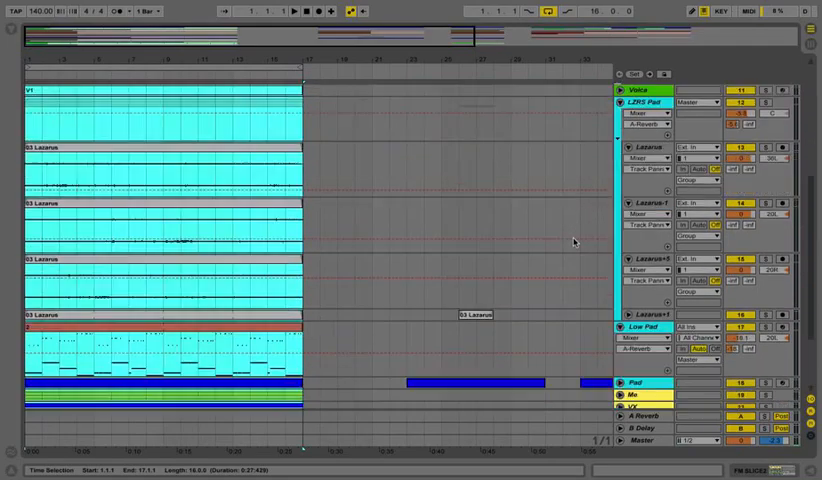
- Scroll the arrangement so the collapsed track groups all fit on screen
scroll(down, 3)
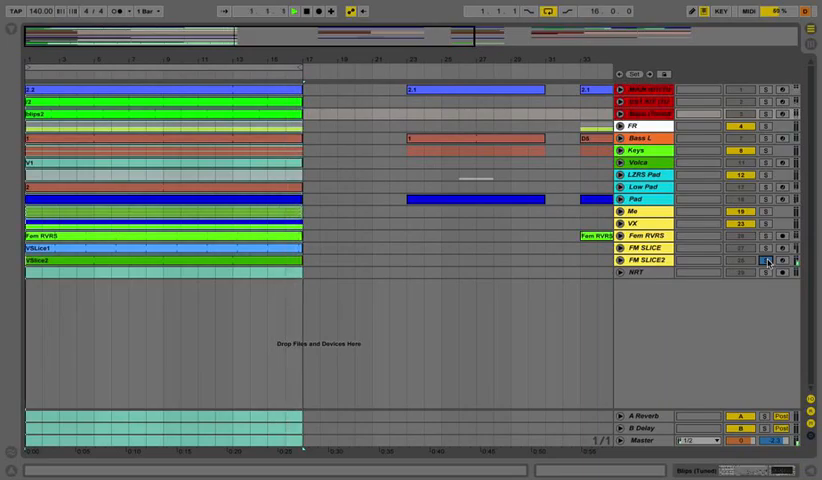
click(294, 12)
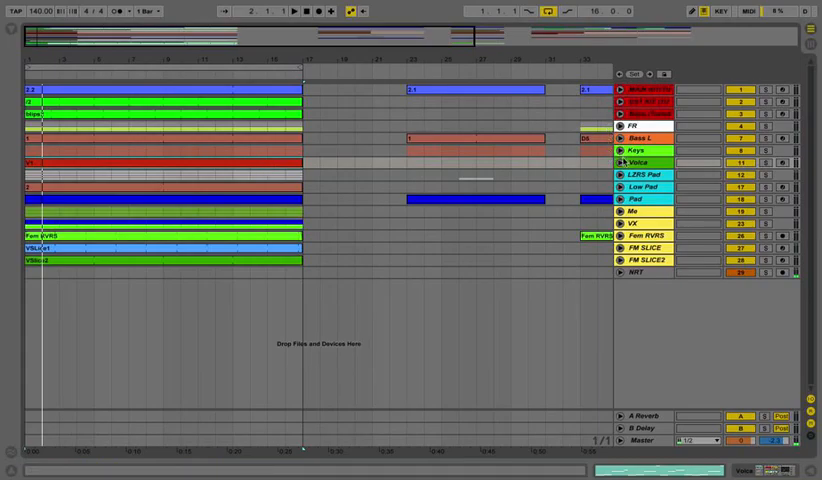
double_click(156, 150)
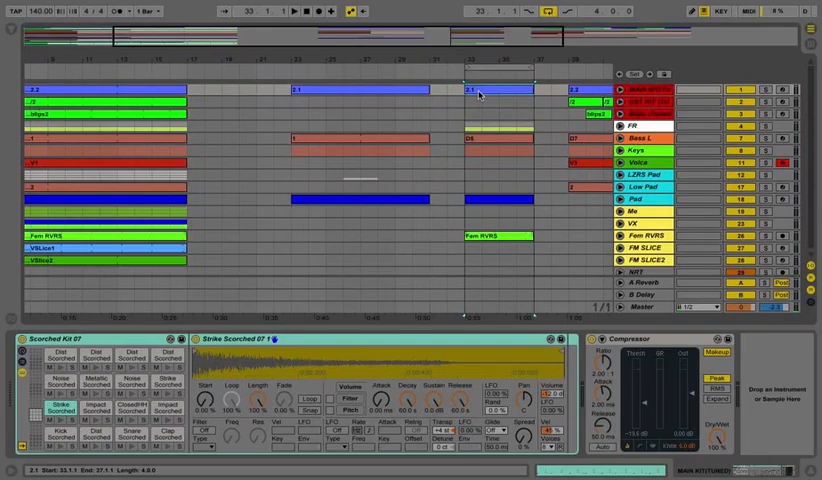
- Switch to Session view to show every track's clip slots, faders and sends
click(292, 12)
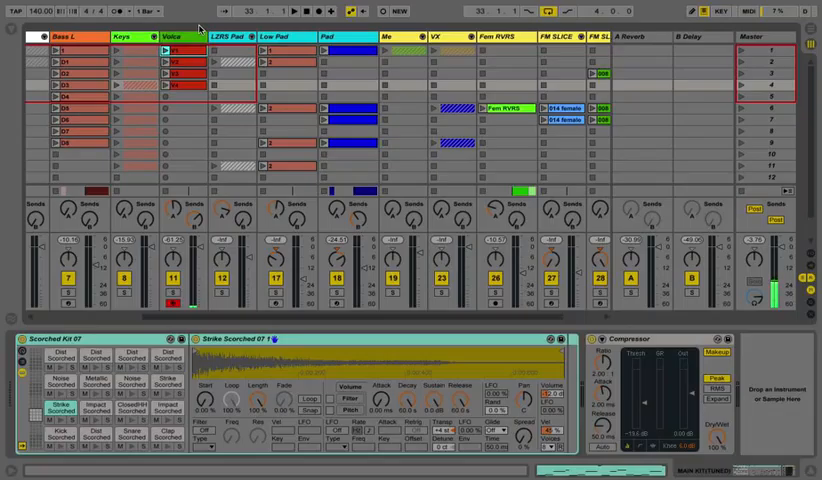
key(tab)
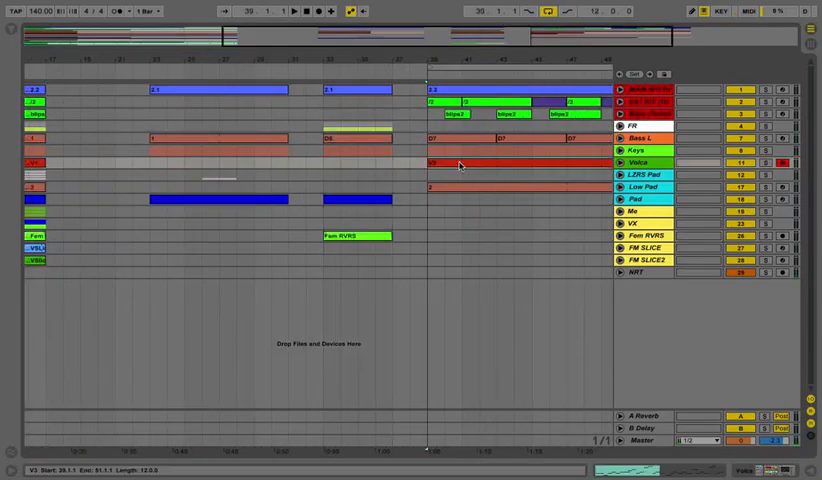
click(310, 12)
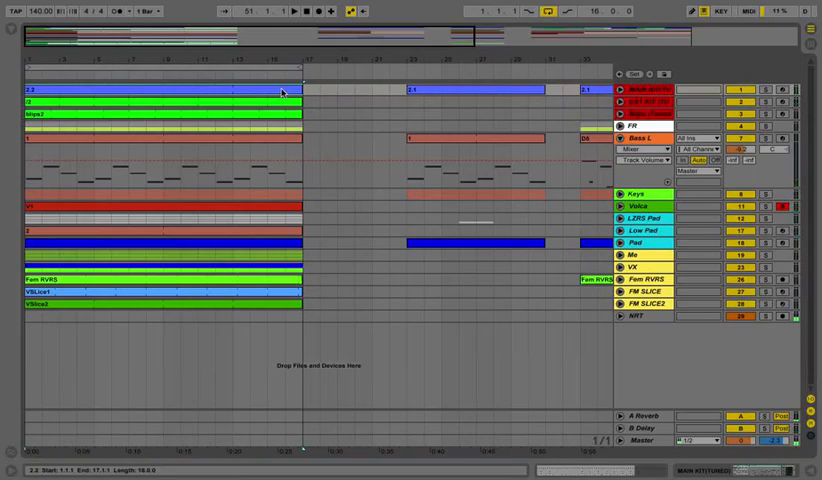
click(206, 284)
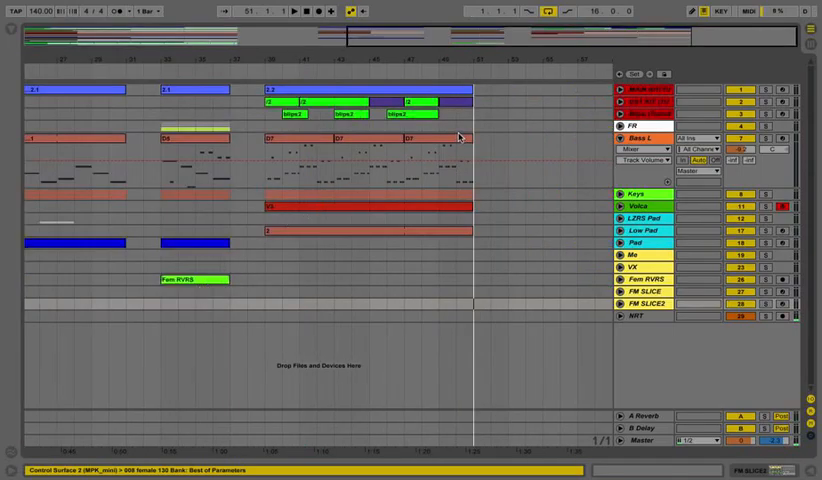
click(472, 104)
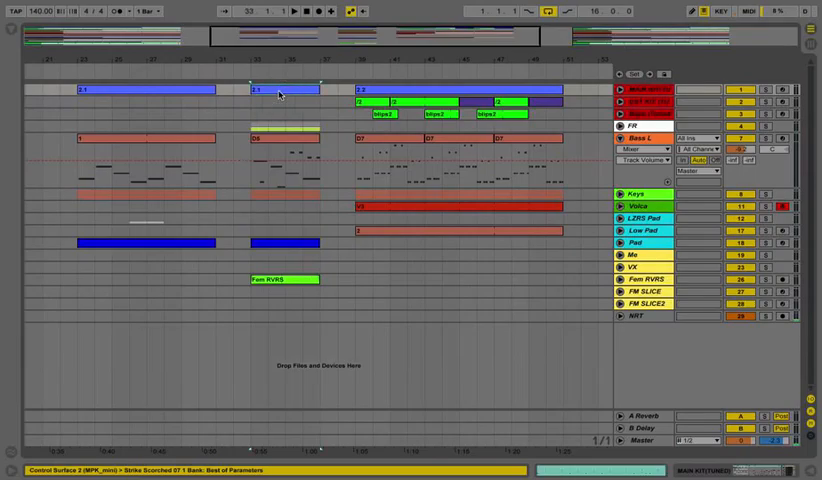
click(284, 94)
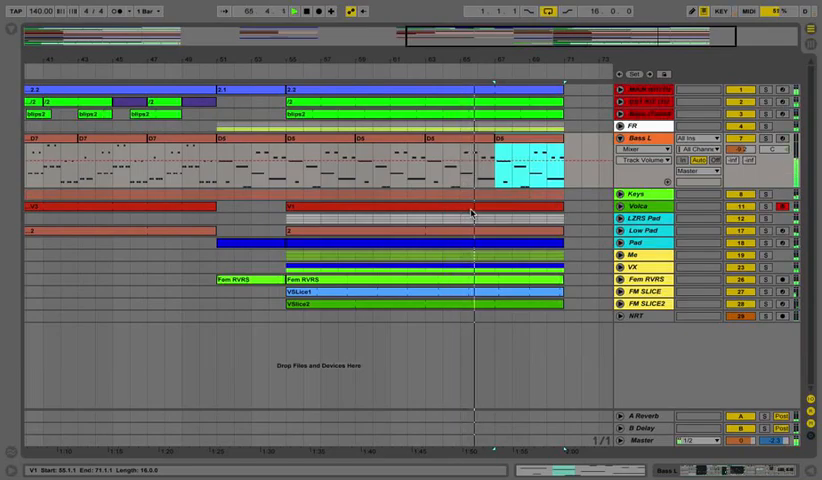
click(470, 222)
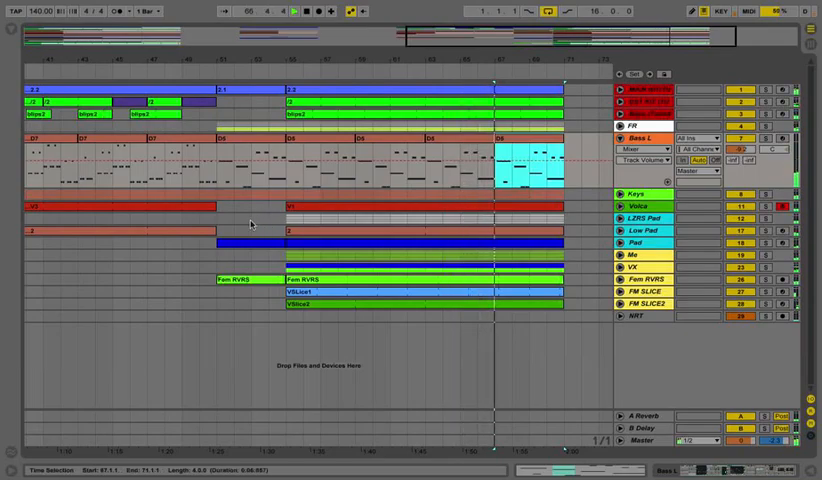